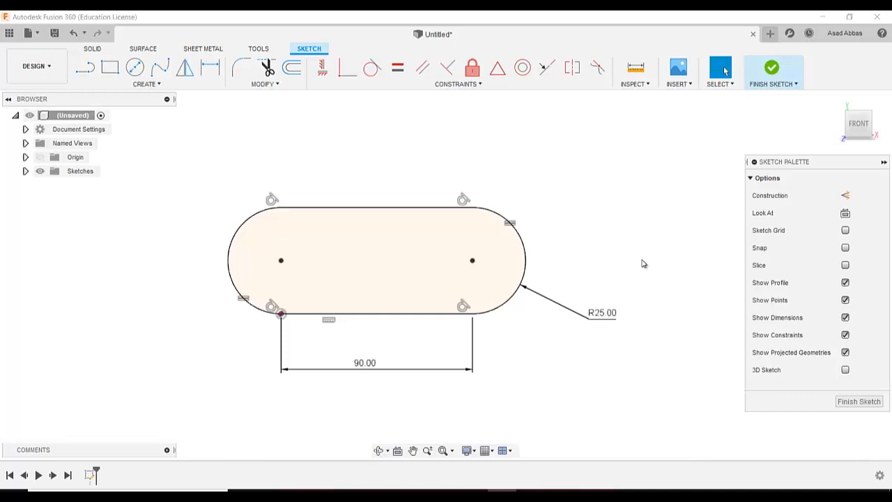
pyautogui.moveTo(627, 212)
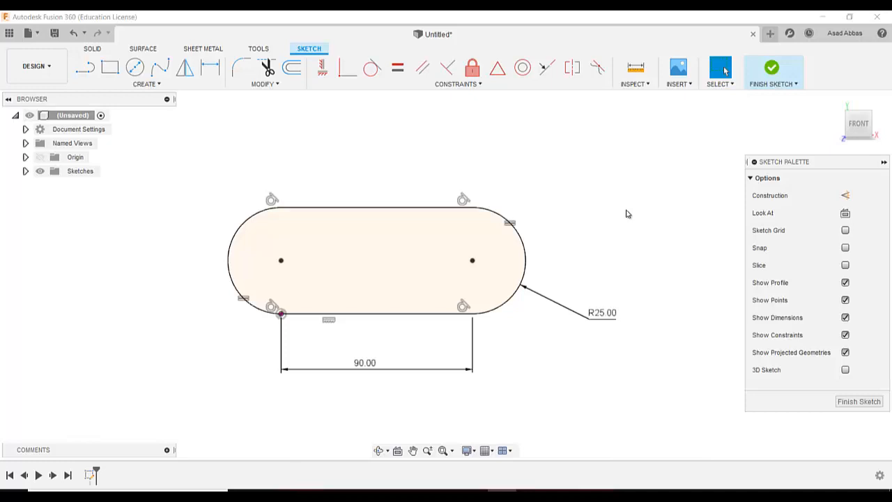
pyautogui.moveTo(605, 206)
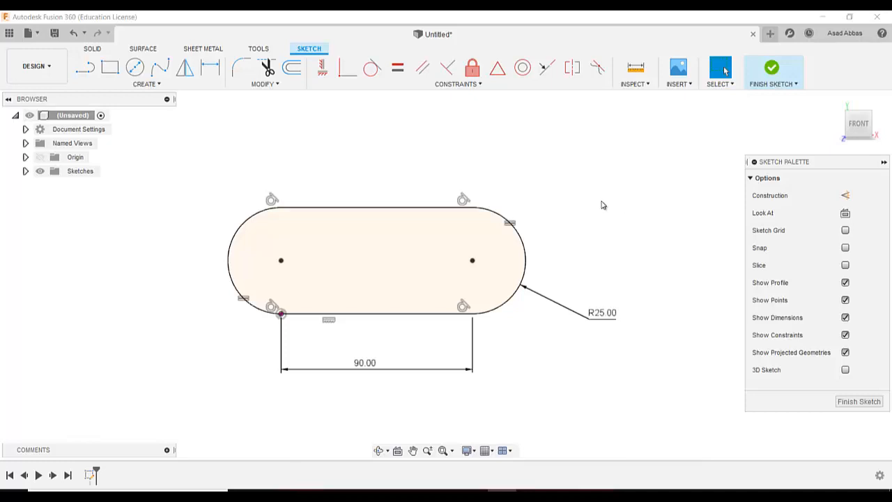
pyautogui.moveTo(588, 193)
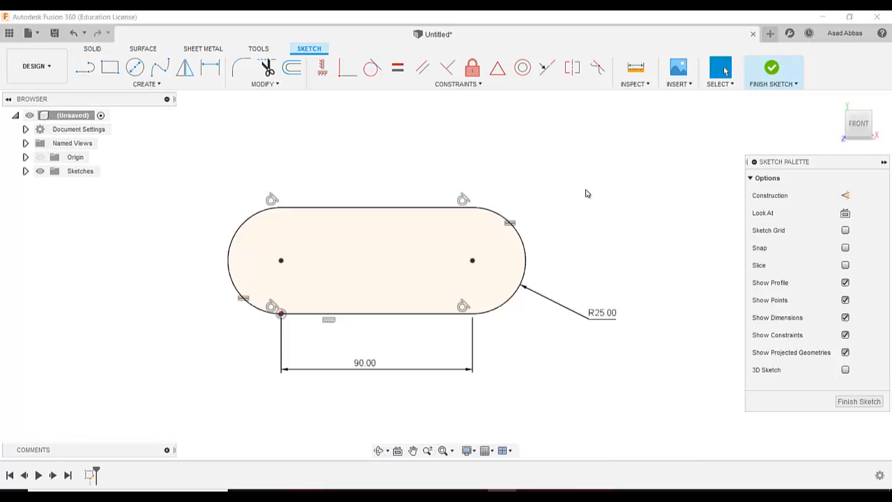
pyautogui.moveTo(560, 197)
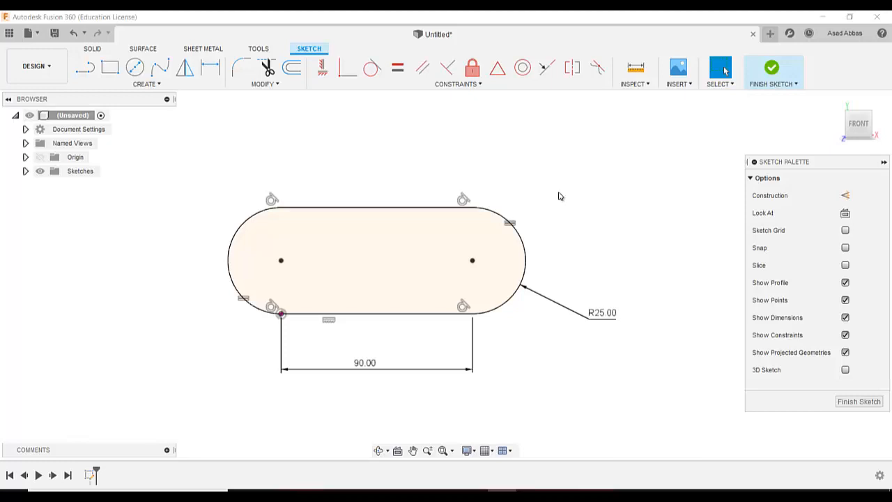
pyautogui.moveTo(591, 200)
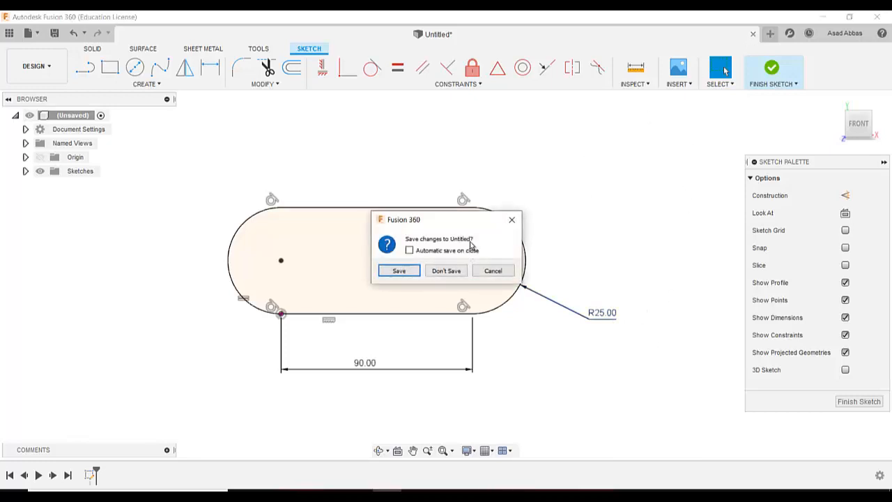
# Discard the unsaved slot design, verify Document Settings show mm, and start a new sketch.
pyautogui.click(445, 270)
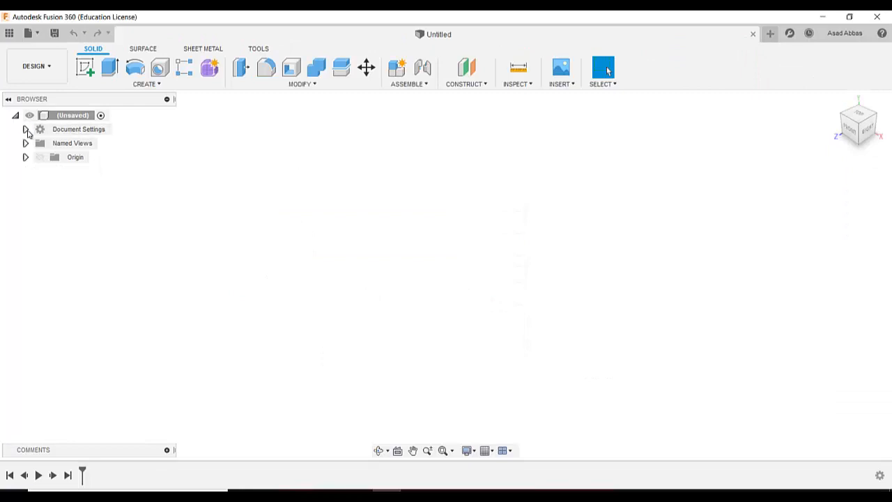
pyautogui.click(25, 129)
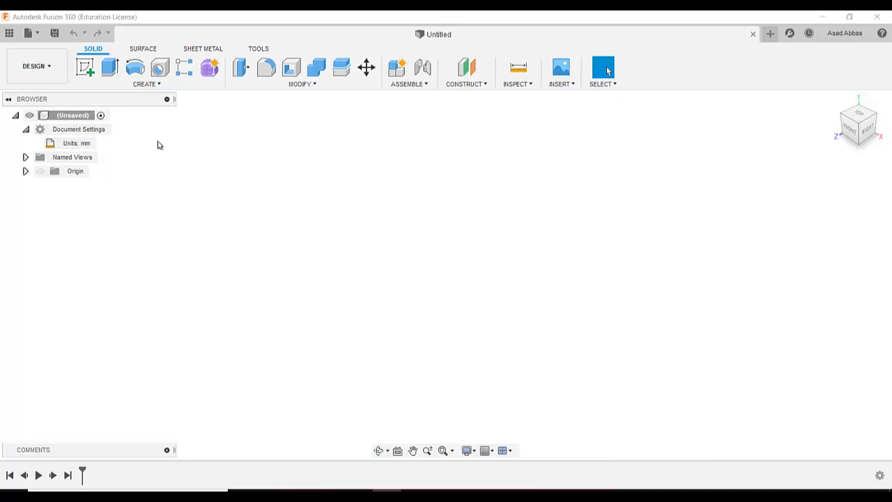
pyautogui.click(85, 67)
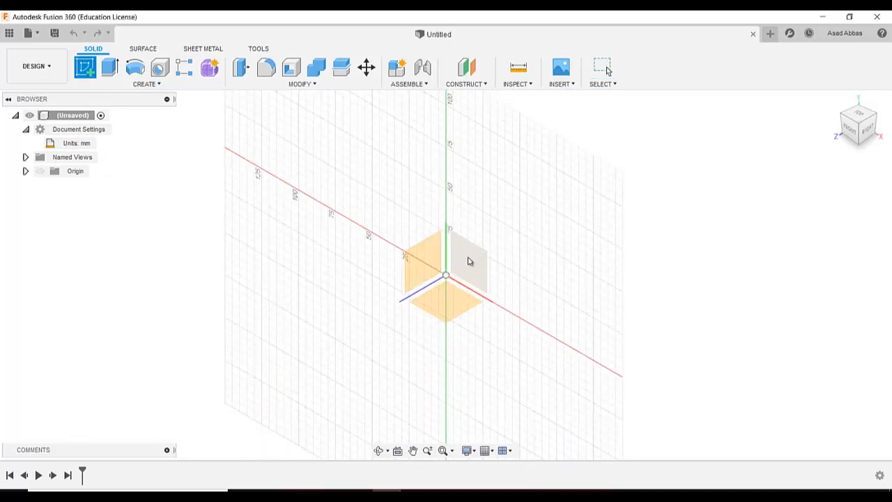
# Place the new sketch on the front (XY) origin plane.
pyautogui.click(460, 257)
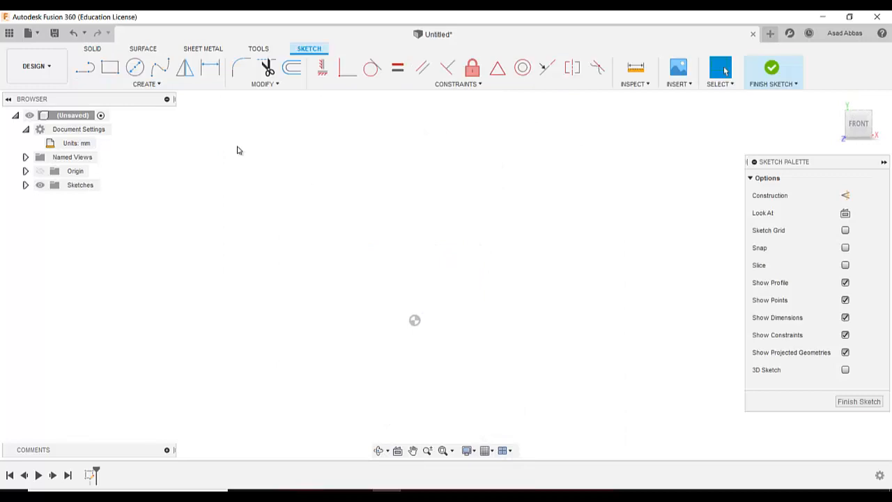
pyautogui.moveTo(85, 67)
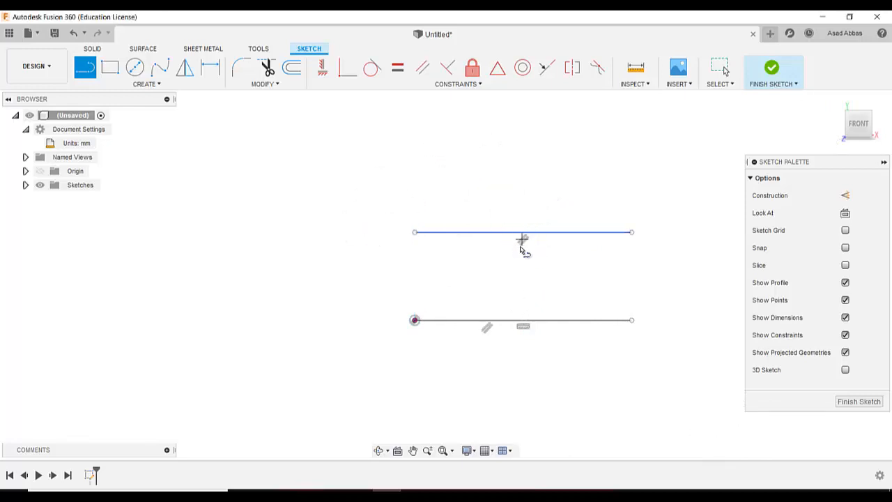
# Draw 3-point arcs joining the two line ends on each side of the slot.
pyautogui.click(146, 84)
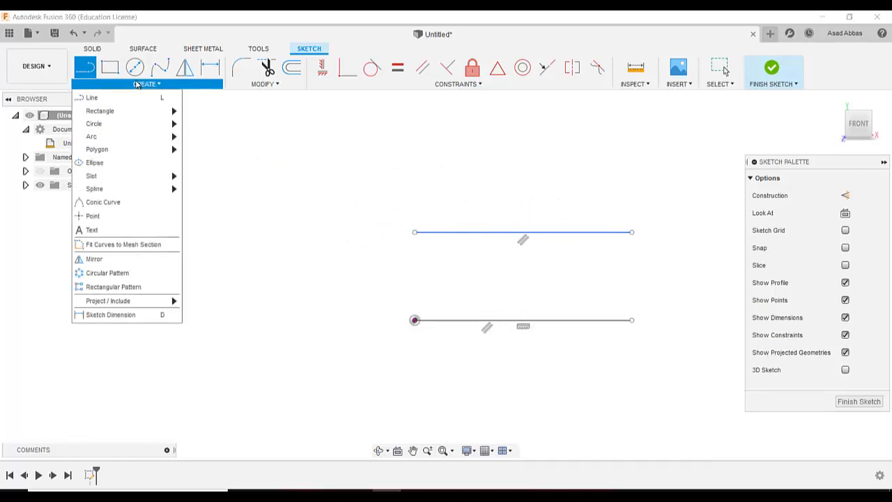
pyautogui.moveTo(91, 136)
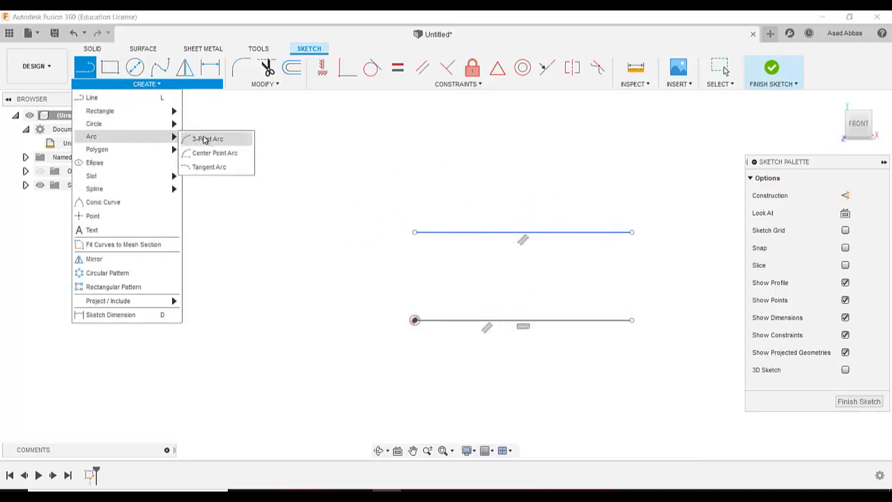
pyautogui.click(207, 139)
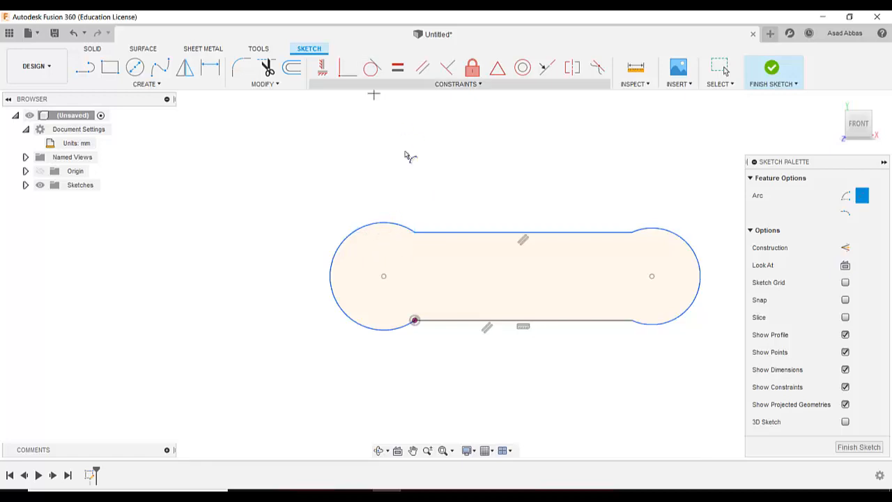
pyautogui.moveTo(371, 67)
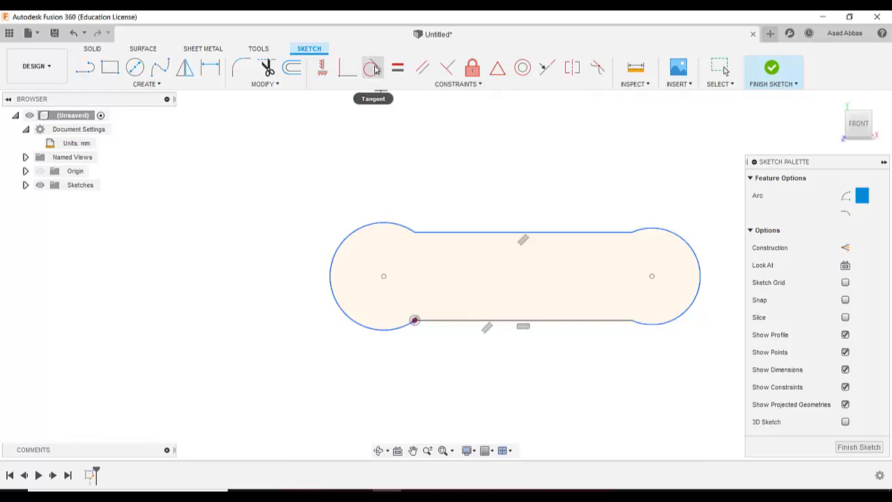
# Constrain each end arc tangent to its adjoining straight lines.
pyautogui.click(373, 67)
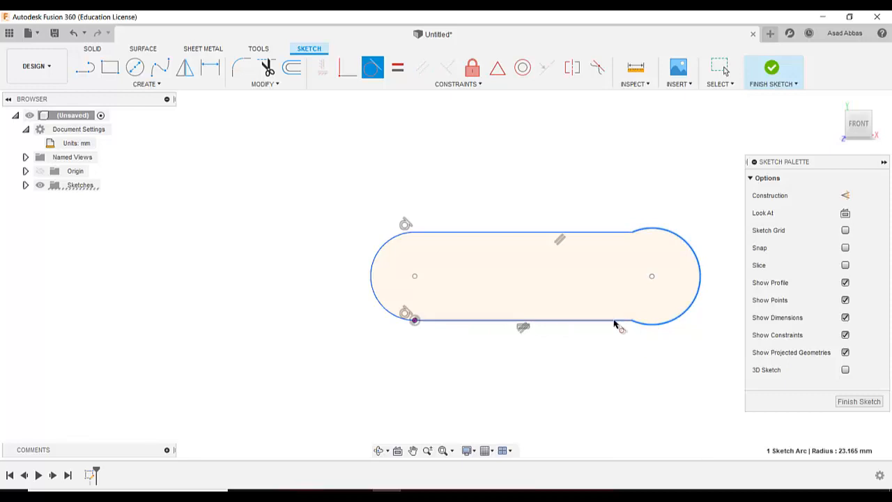
pyautogui.moveTo(615, 325)
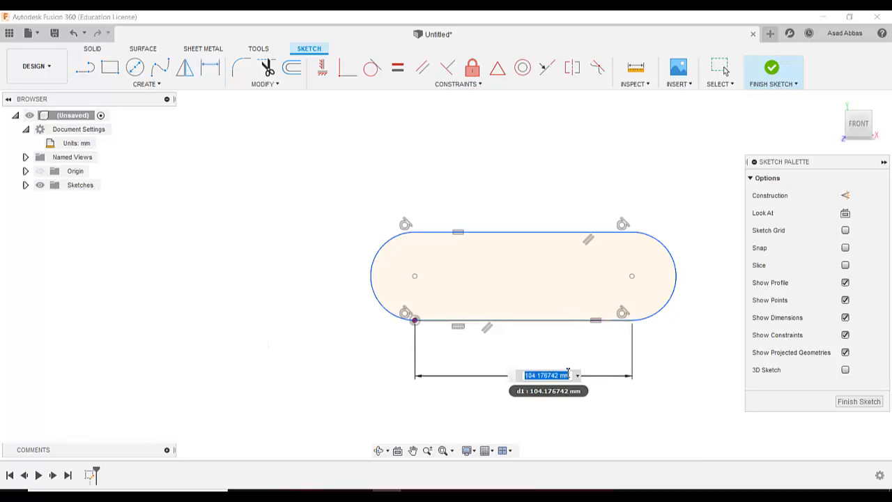
# Dimension the straight lines to 90 mm and the end arcs to R25.
pyautogui.write('90.00')
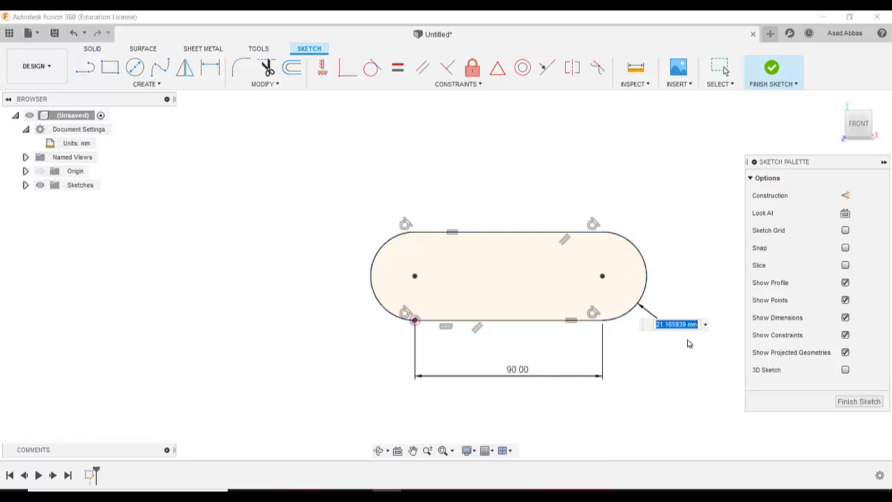
pyautogui.write('25.00')
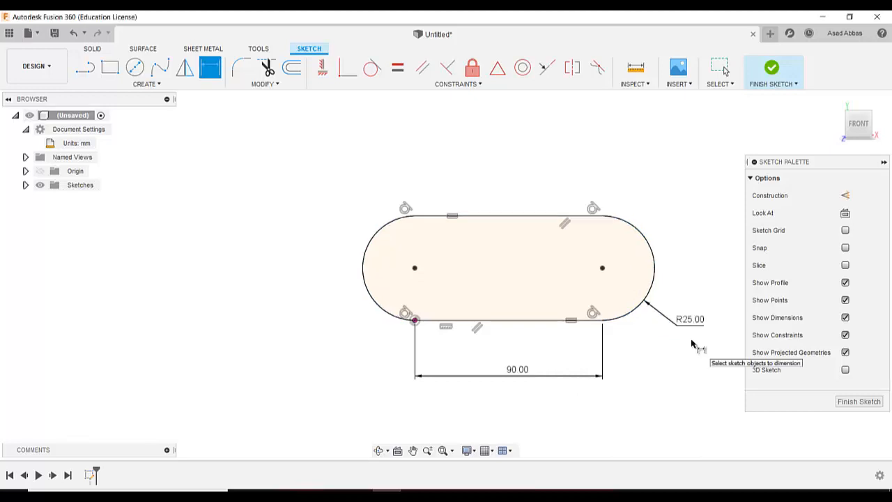
pyautogui.moveTo(700, 317)
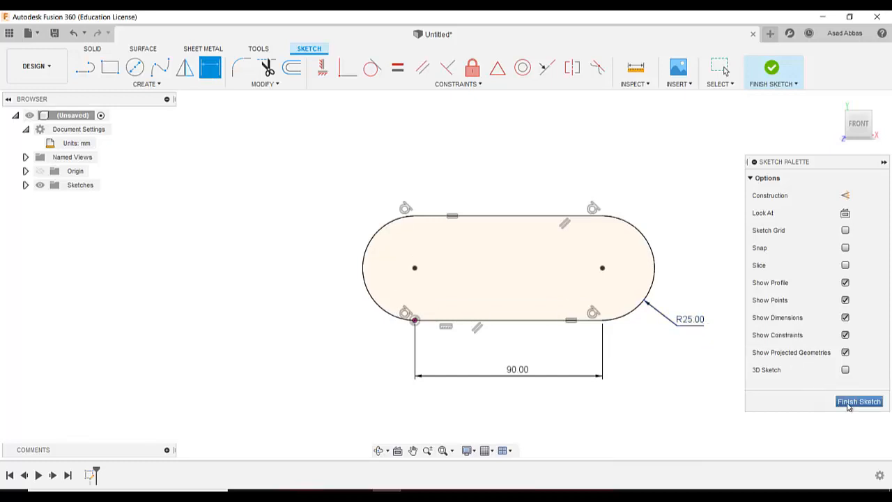
# Finish the sketch and expand the Browser's Sketches folder to show Sketch1.
pyautogui.click(858, 401)
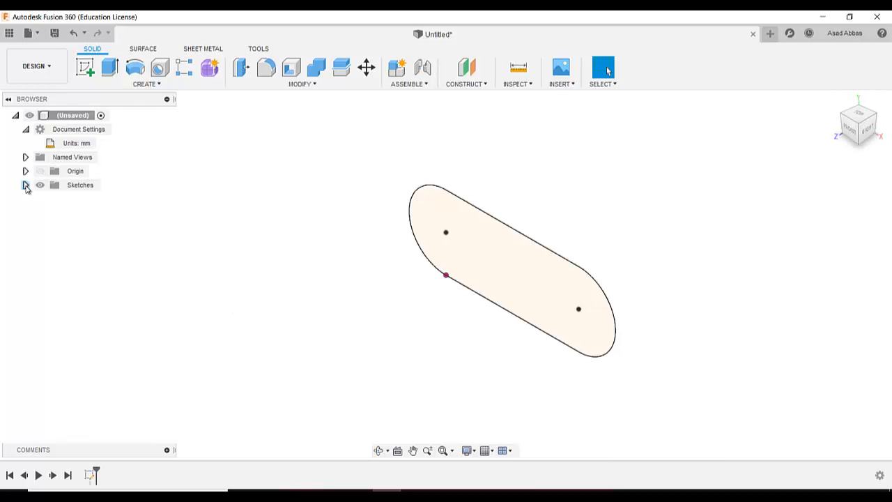
pyautogui.click(26, 184)
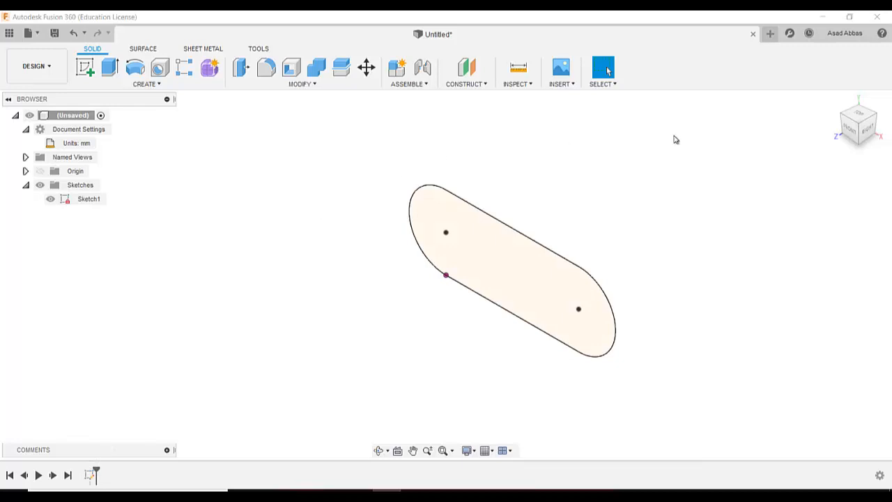
pyautogui.moveTo(754, 37)
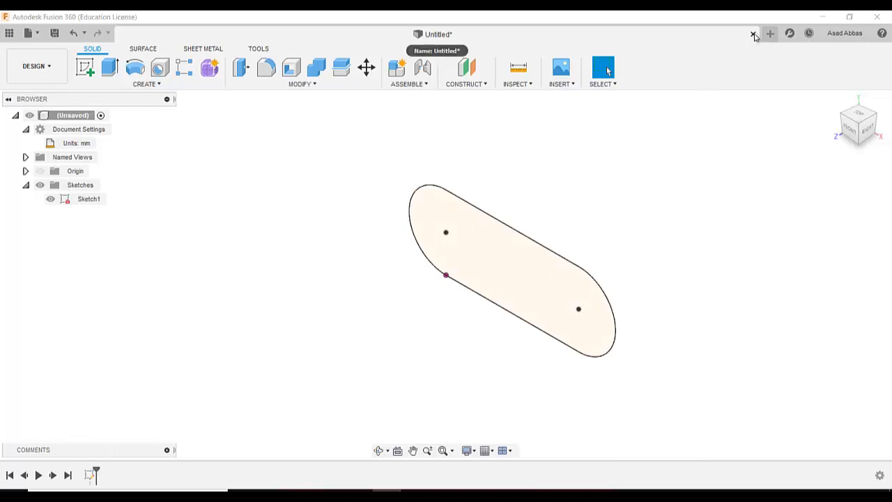